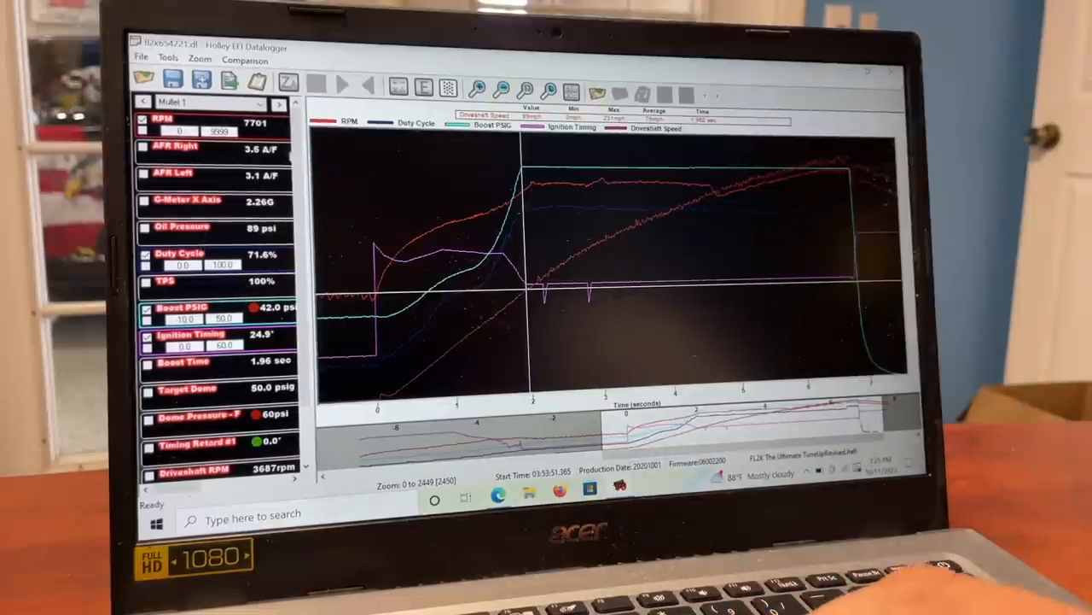
Step: Swap TPS for Fuel Pressure in the Mullet 1 channel group and apply the setup
scroll("down", 3)
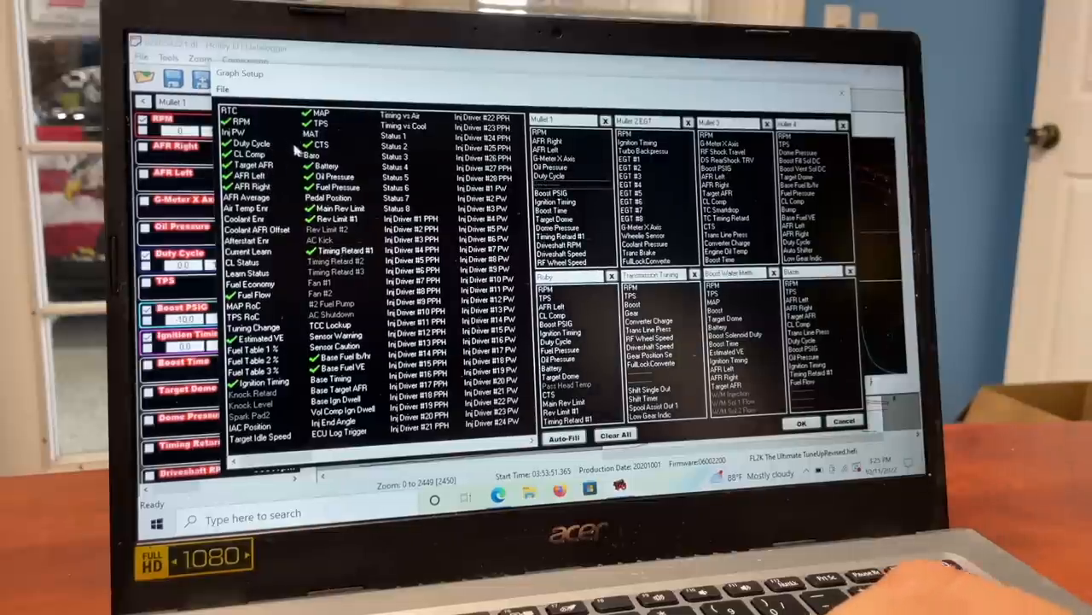
left_click(564, 185)
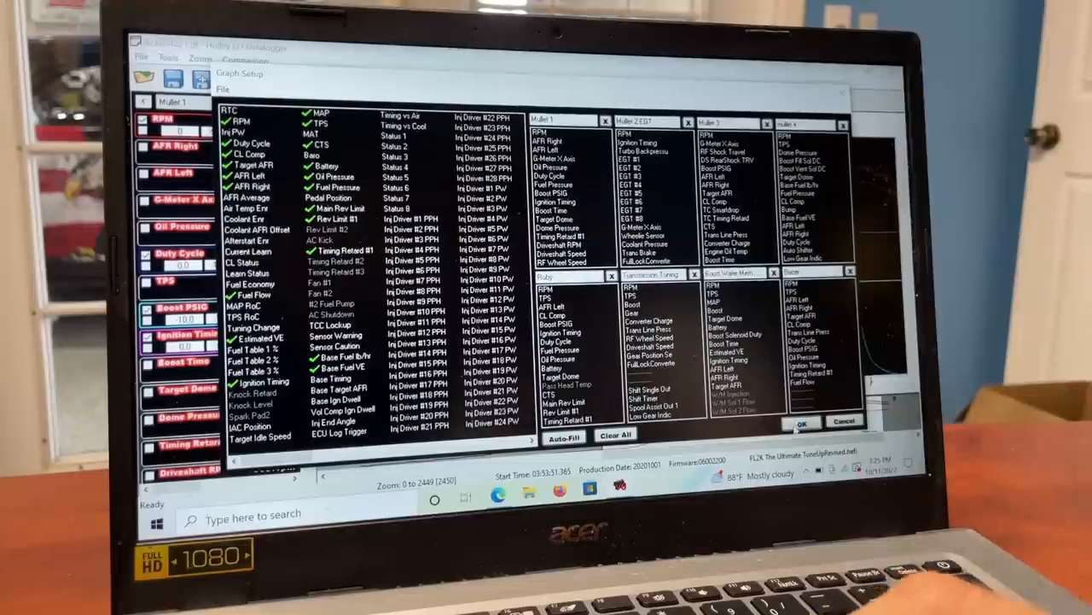
left_click(803, 423)
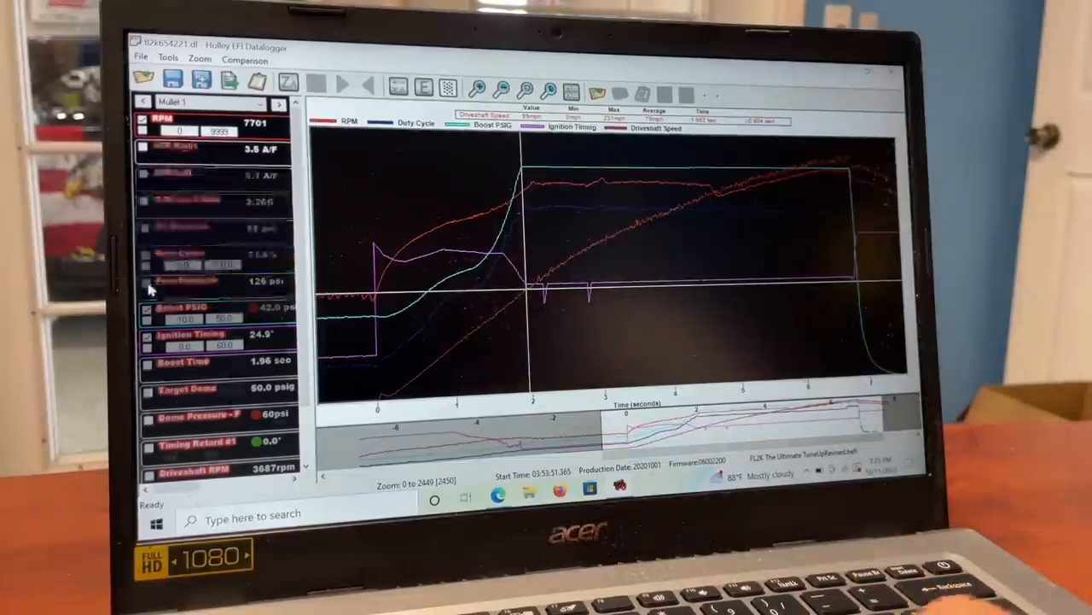
Step: Tick Fuel Pressure so its trace plots in place of duty cycle
left_click(147, 280)
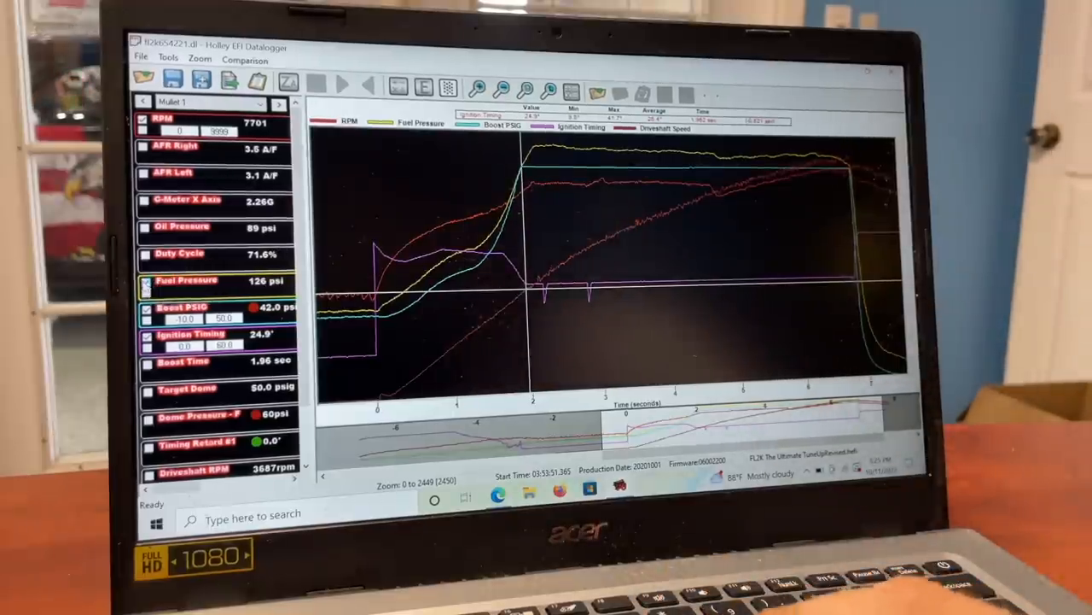
Step: Untick Fuel Pressure to remove its trace from the graph
left_click(147, 280)
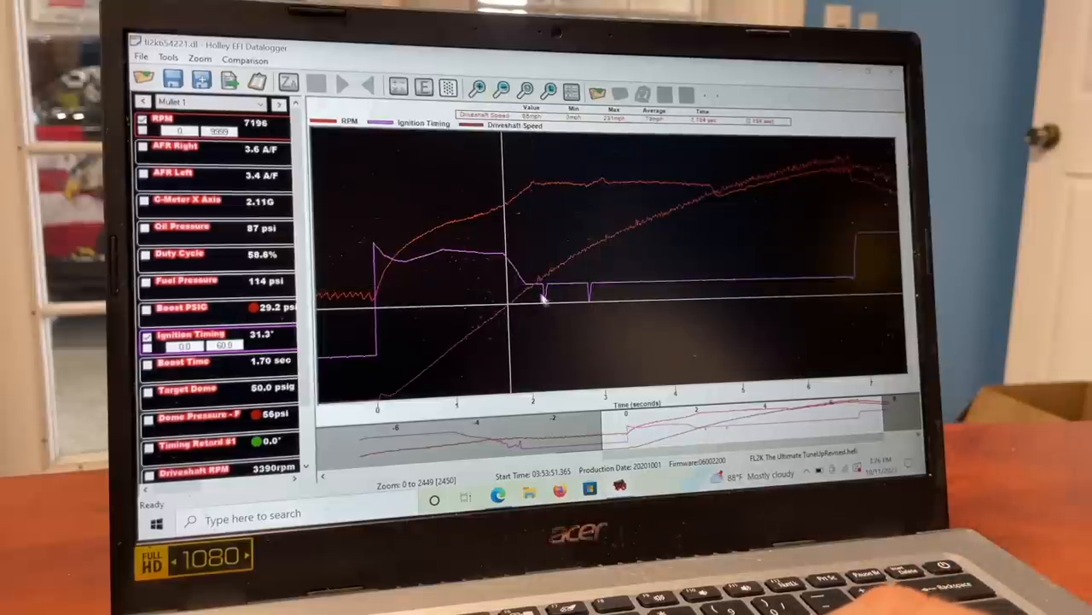
mouse_move(555, 329)
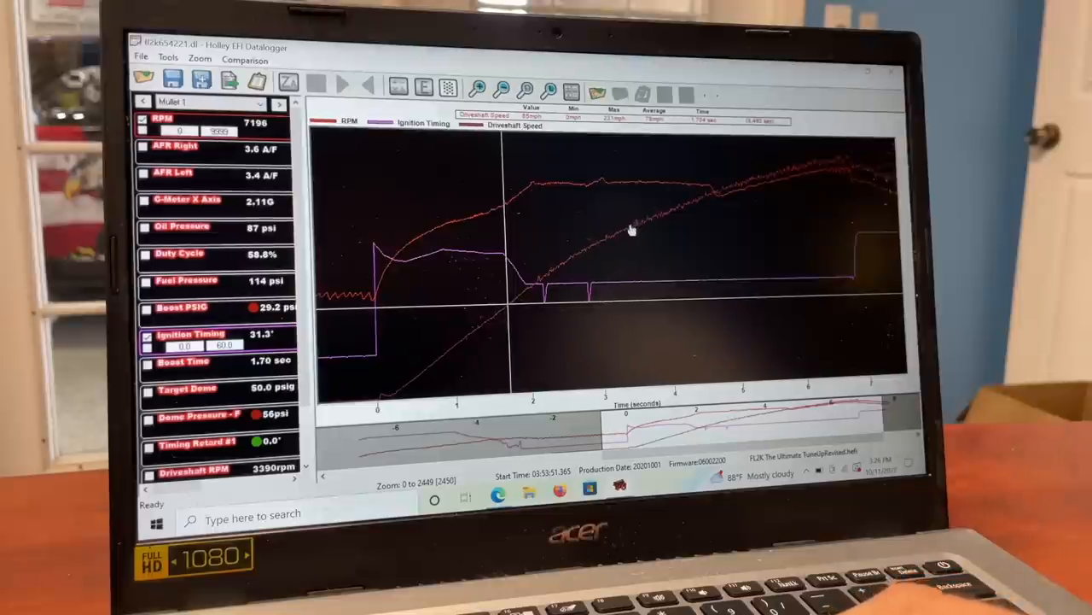
mouse_move(610, 250)
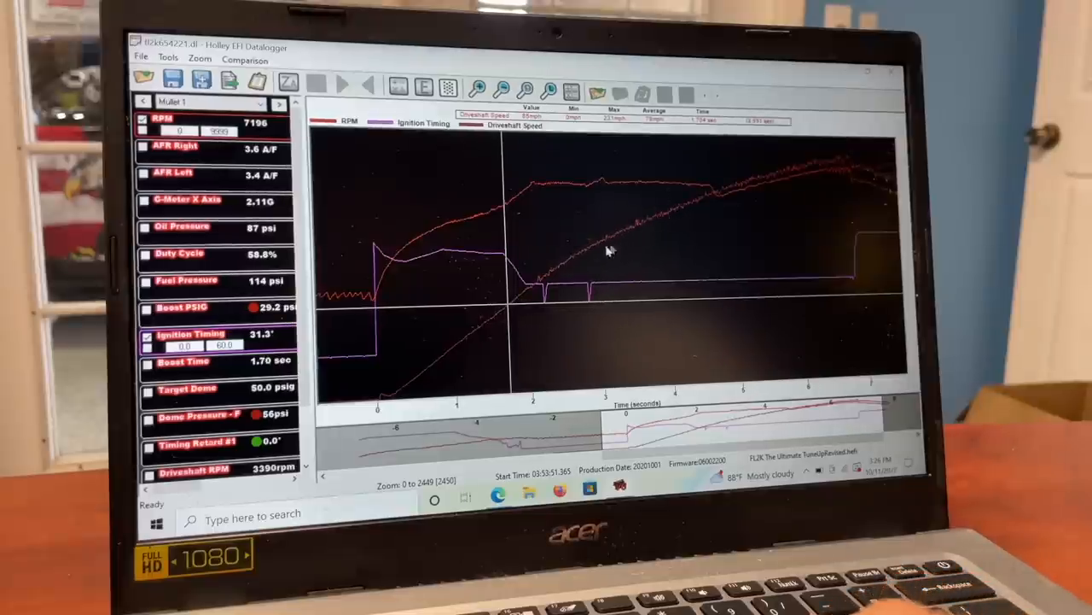
mouse_move(611, 271)
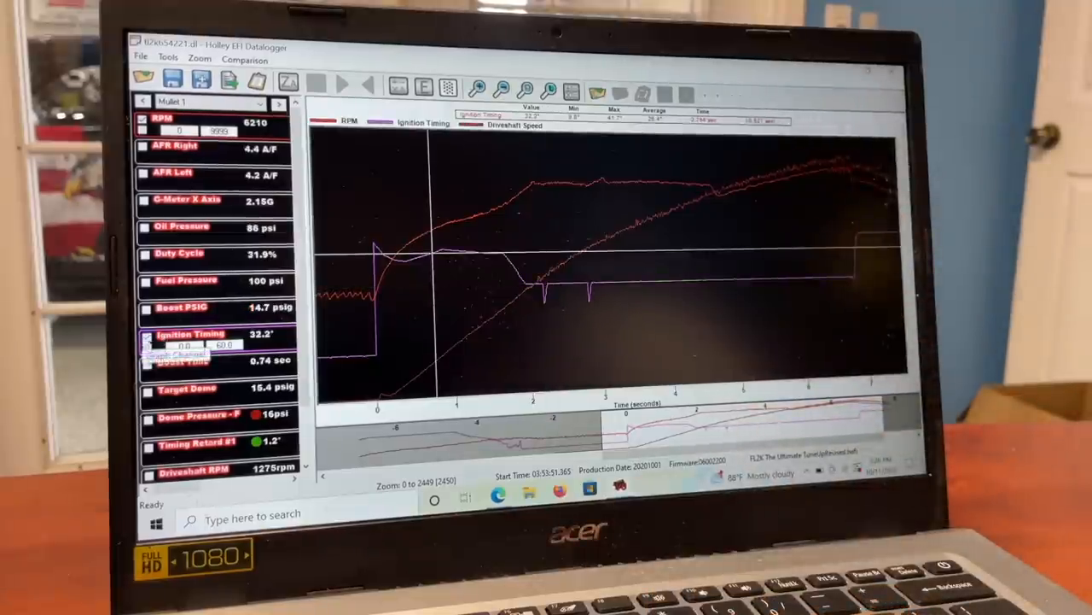
Step: Hide the ignition timing and boost pressure traces, leaving RPM and driveshaft speed
left_click(145, 333)
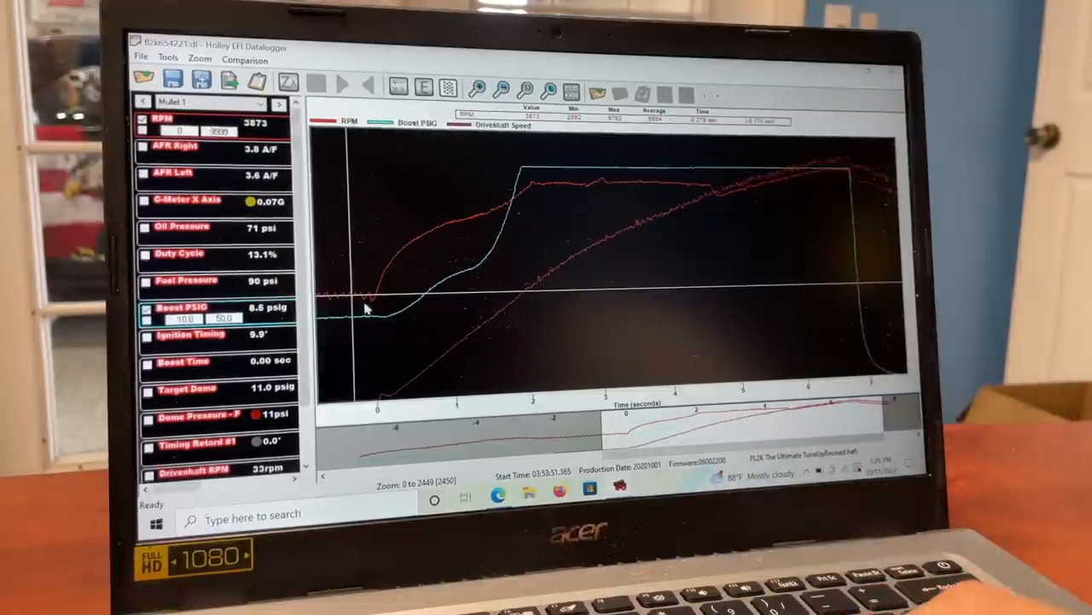
left_click(147, 307)
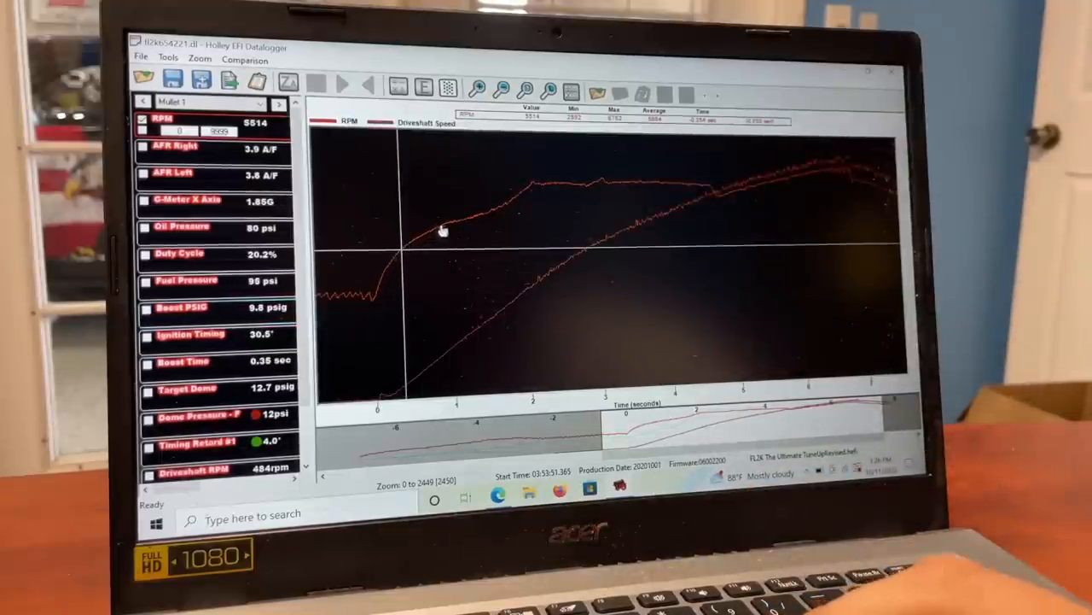
mouse_move(535, 186)
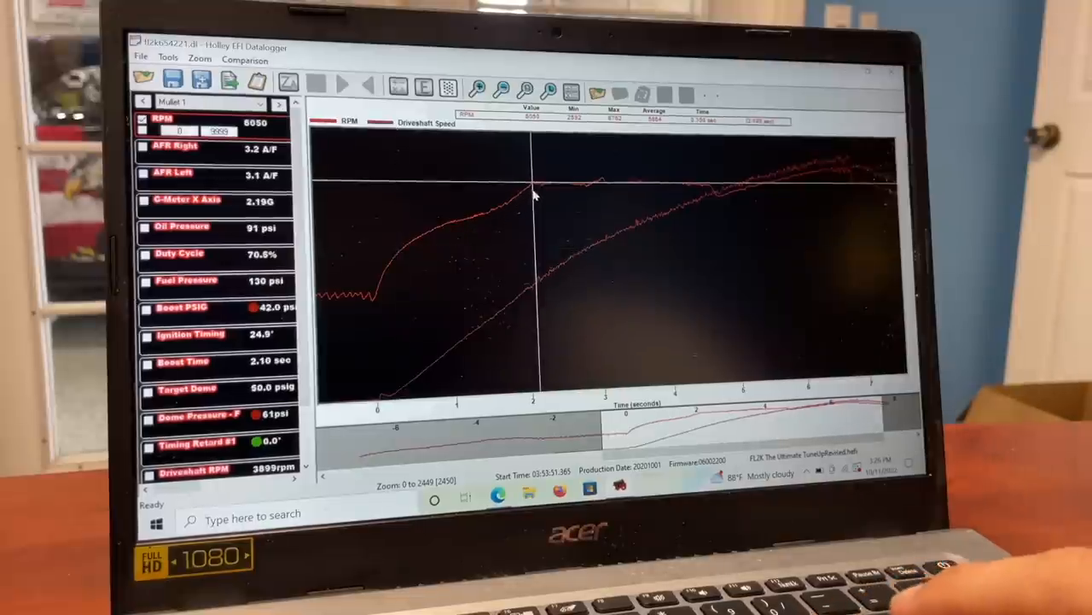
mouse_move(589, 197)
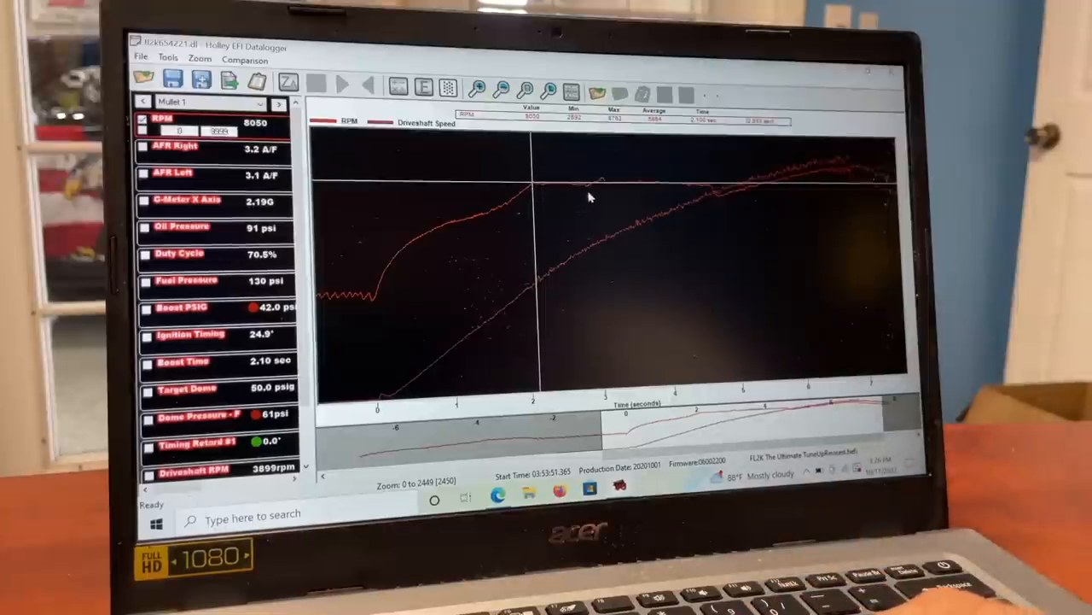
mouse_move(587, 200)
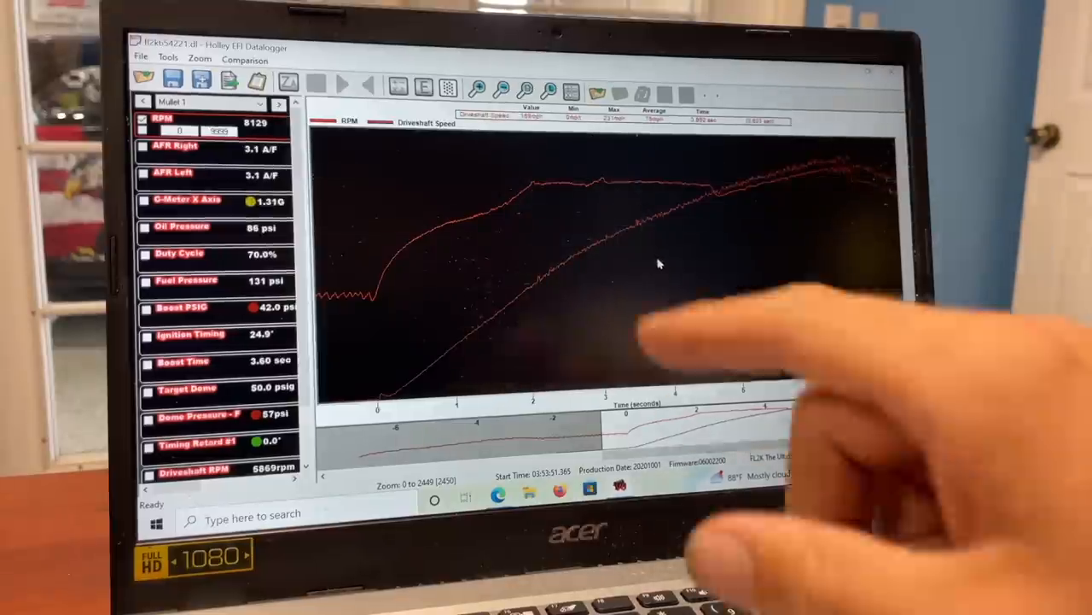
mouse_move(657, 256)
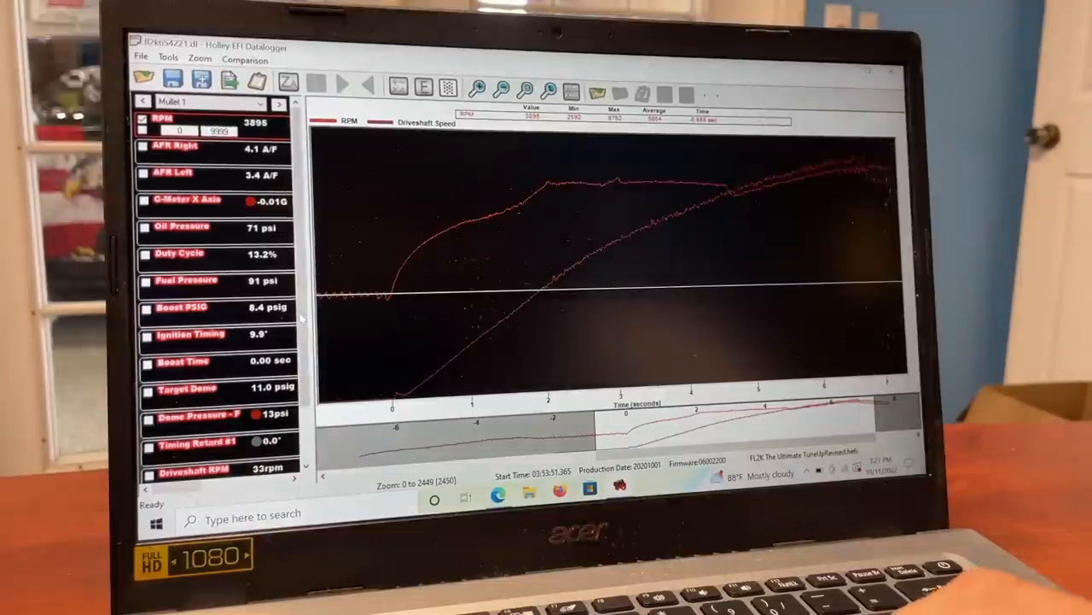
Step: Scroll the channel panel down toward the Driveshaft Speed channel
scroll("down", 3)
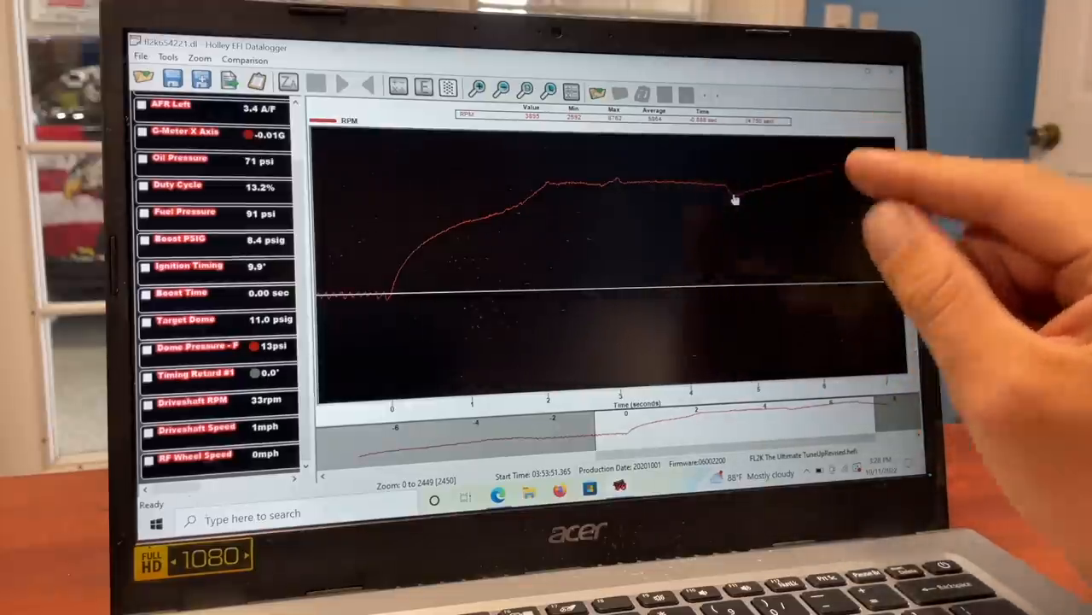
mouse_move(734, 196)
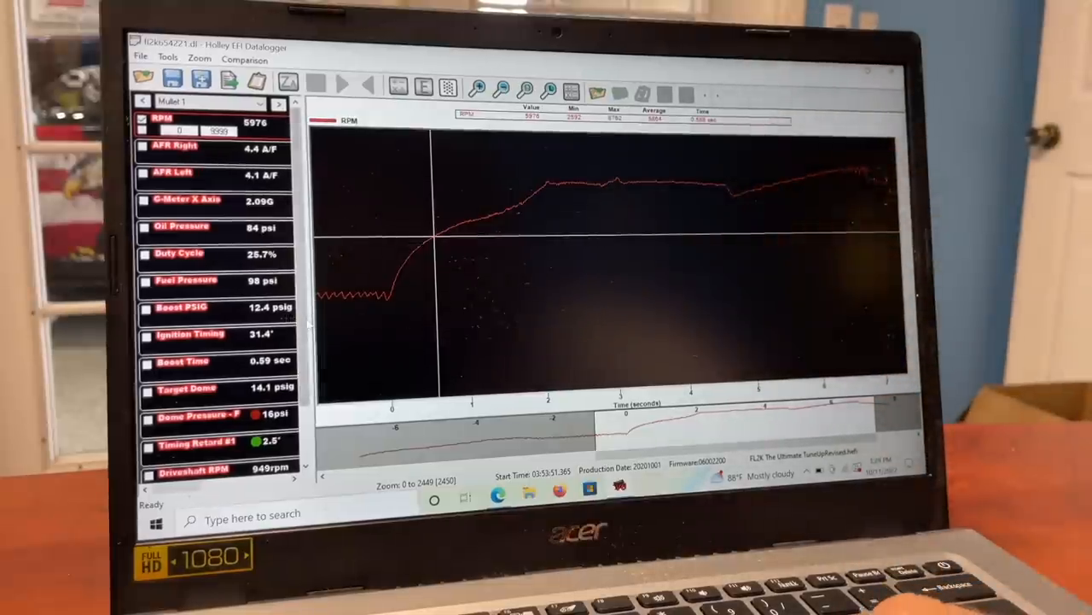
Step: Scroll to Driveshaft RPM and tick it to overlay it on RPM
scroll("down", 3)
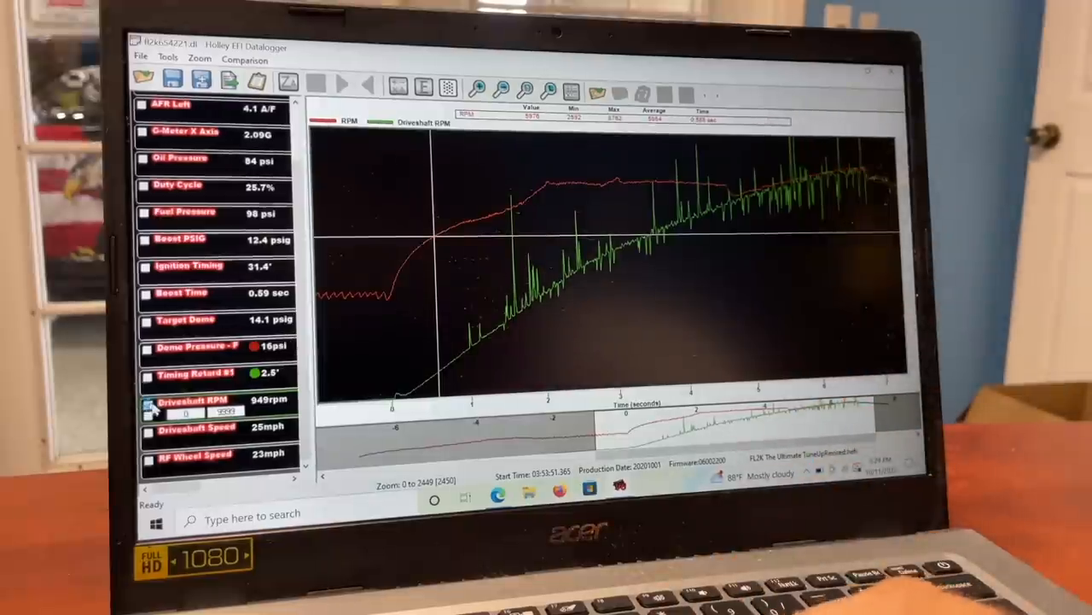
left_click(144, 401)
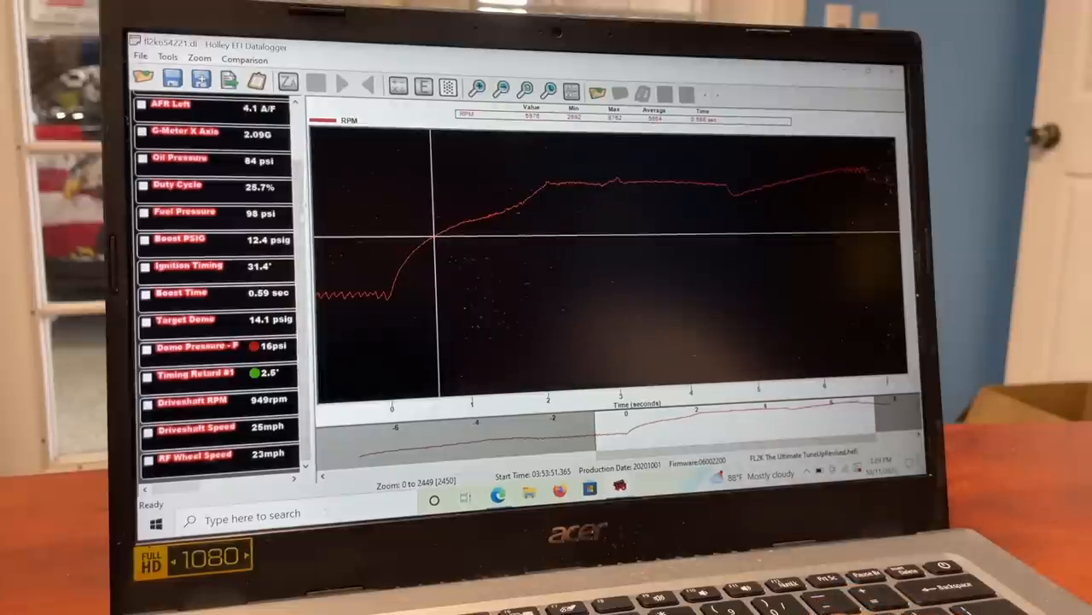
left_click(145, 211)
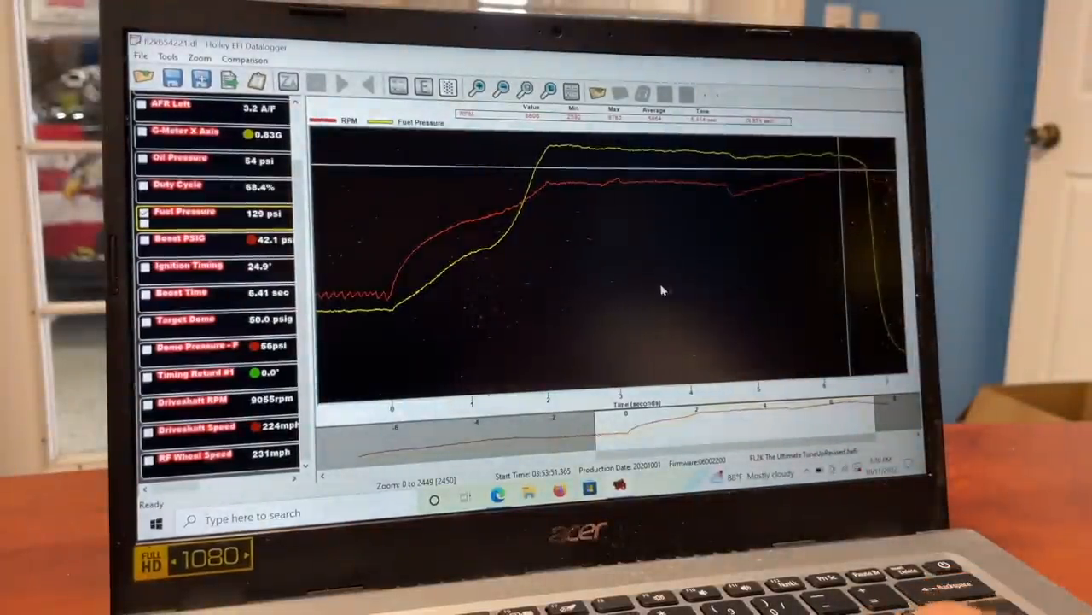
left_click(144, 213)
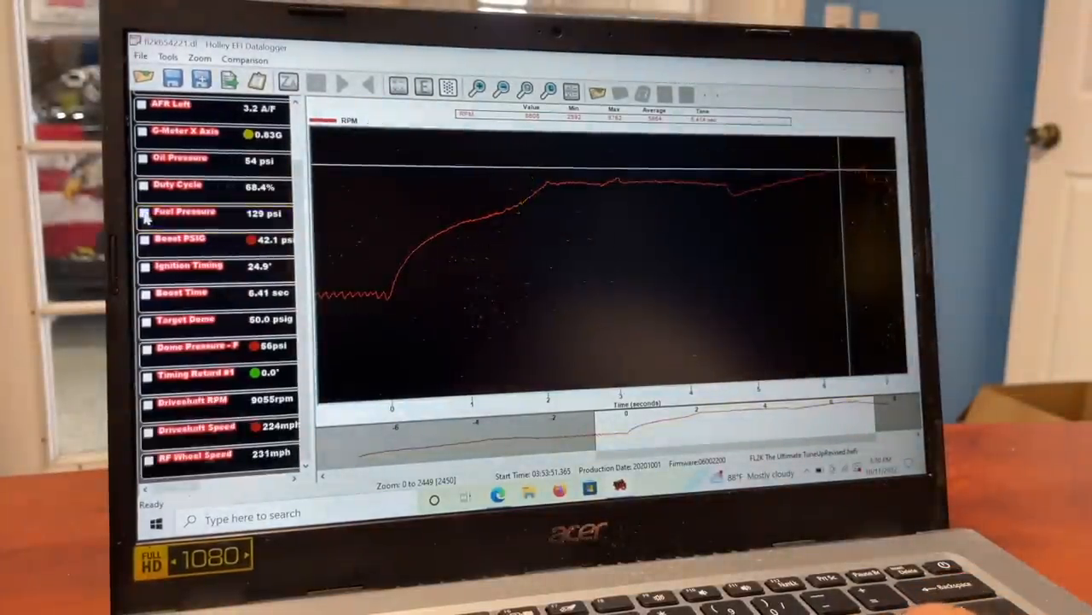
Step: Toggle the Oil Pressure checkbox to overlay oil pressure on the RPM trace
left_click(144, 162)
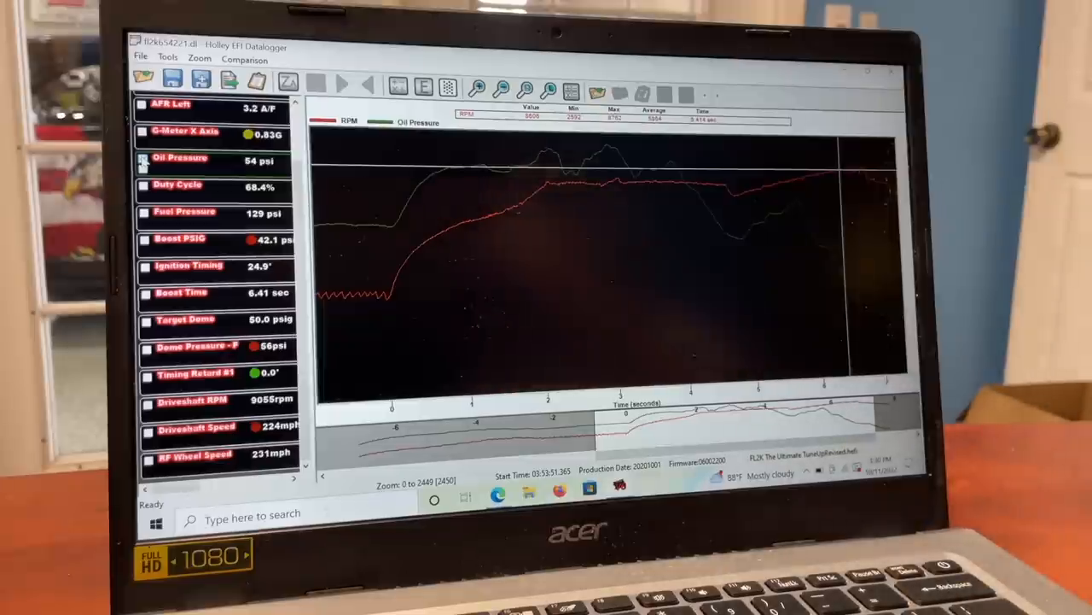
left_click(144, 160)
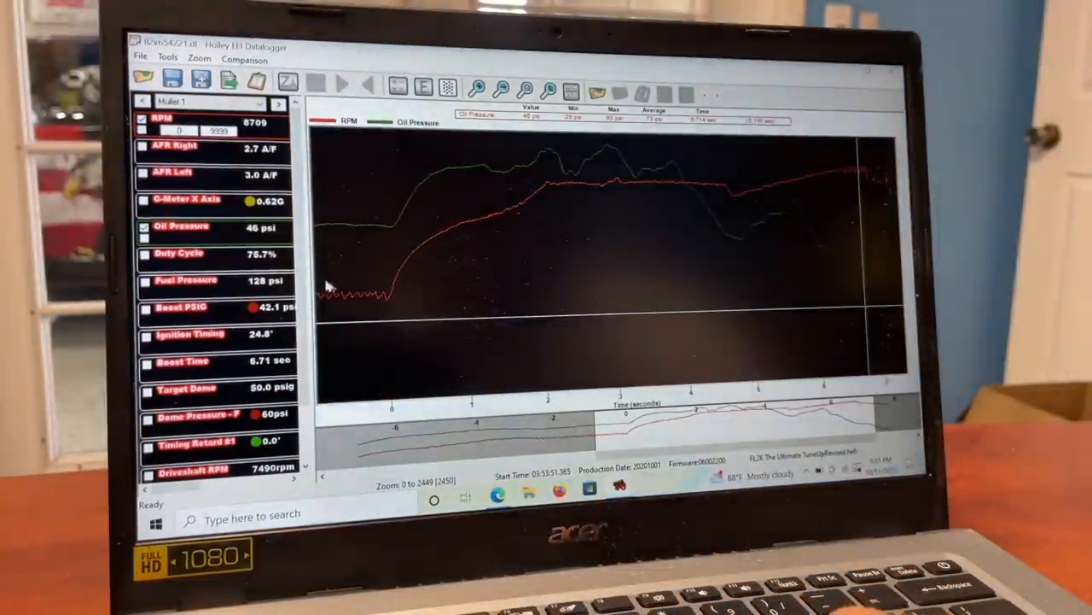
mouse_move(142, 395)
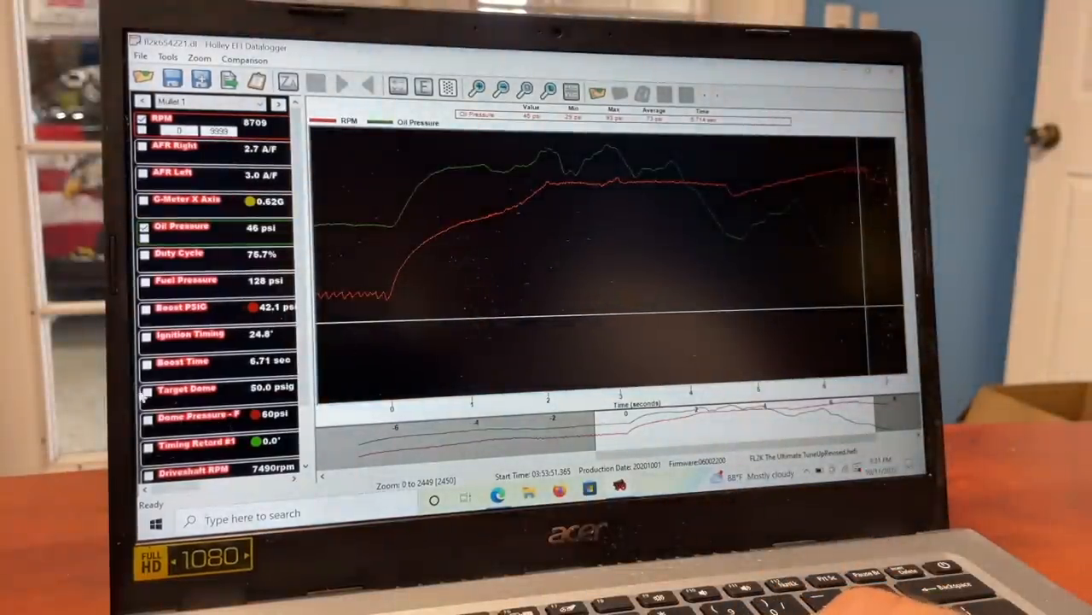
Step: Add the Target Dome and Dome Pressure traces to the graph
left_click(145, 394)
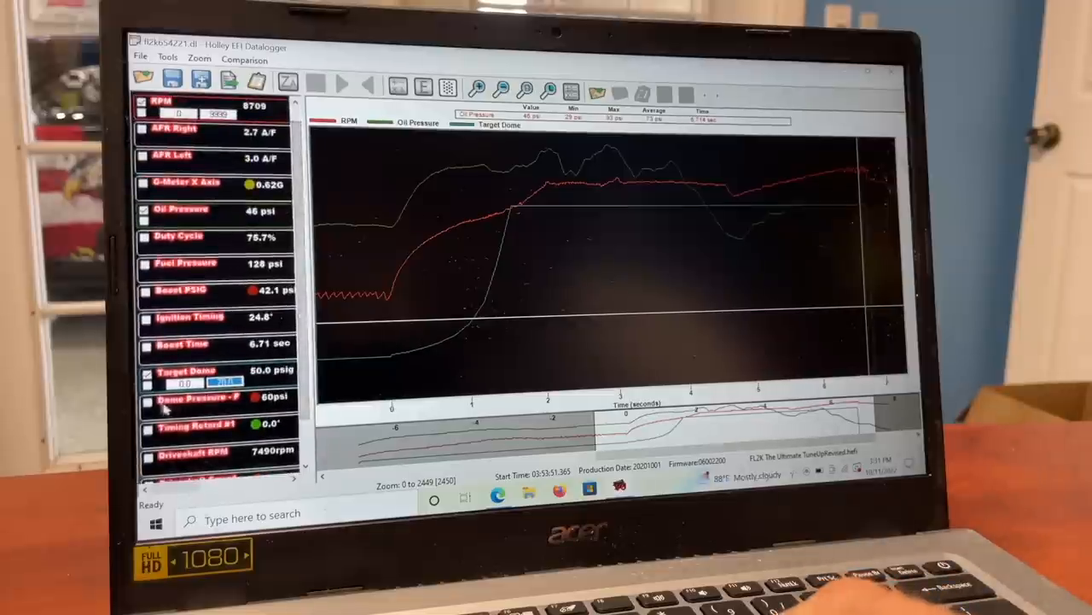
left_click(146, 401)
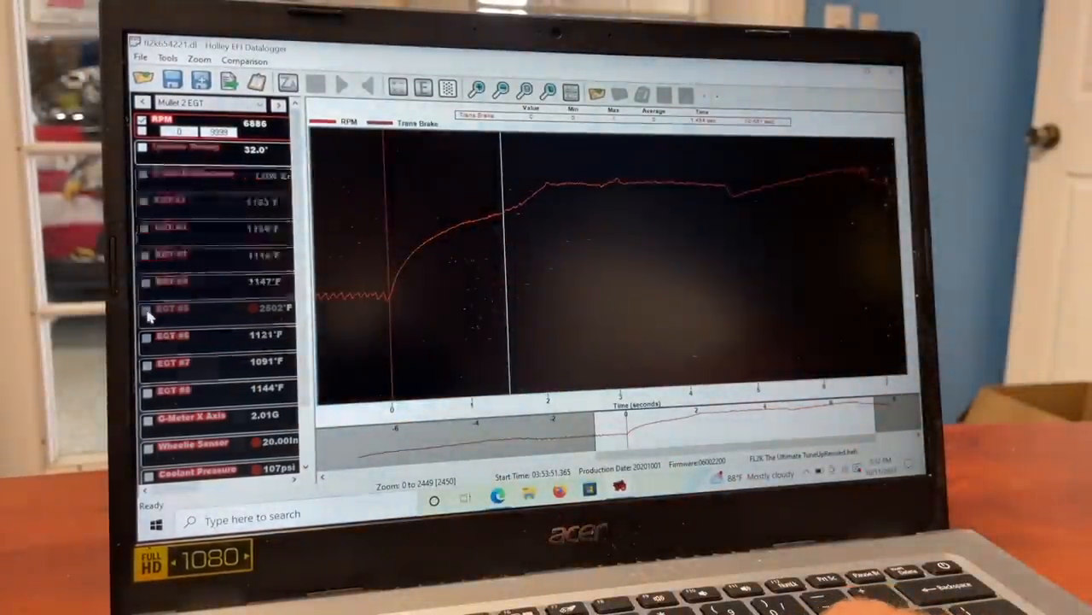
Step: Plot EGT #5, briefly adding EGT #4 and #6, then remove EGT #4
left_click(171, 307)
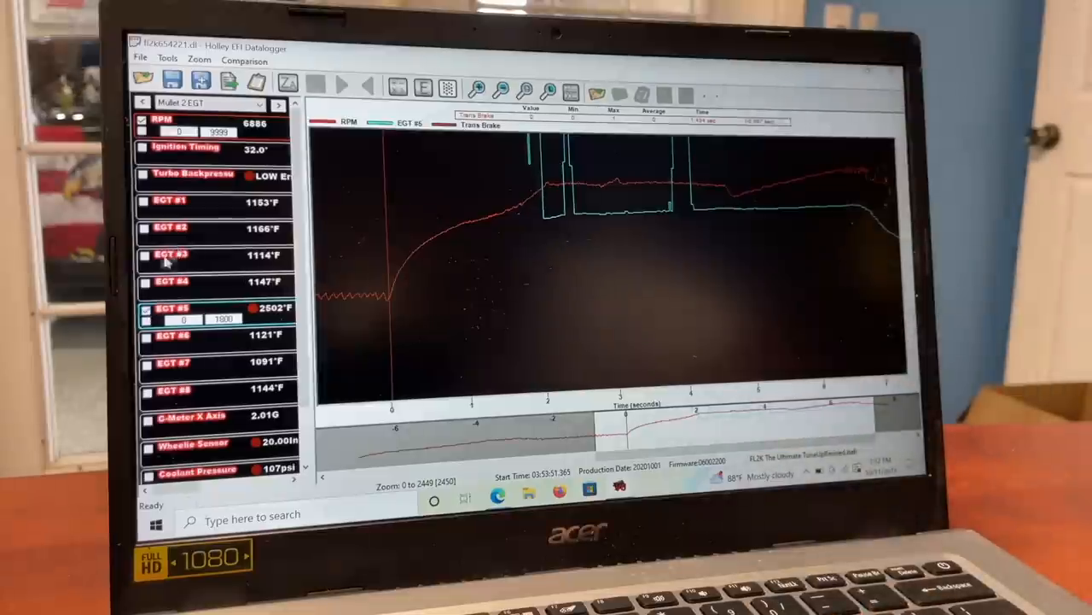
left_click(145, 281)
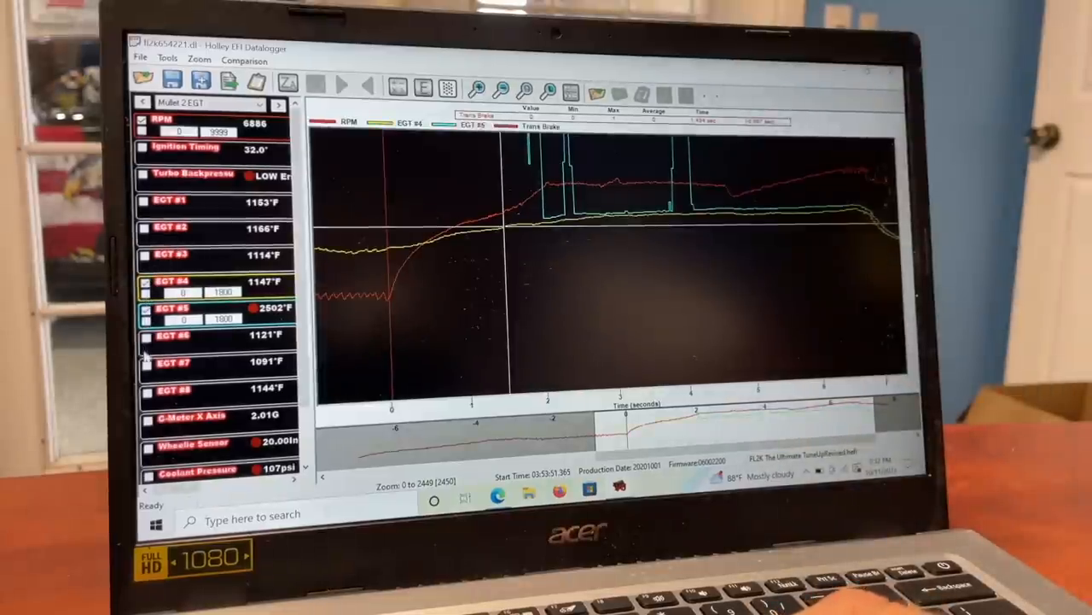
left_click(145, 341)
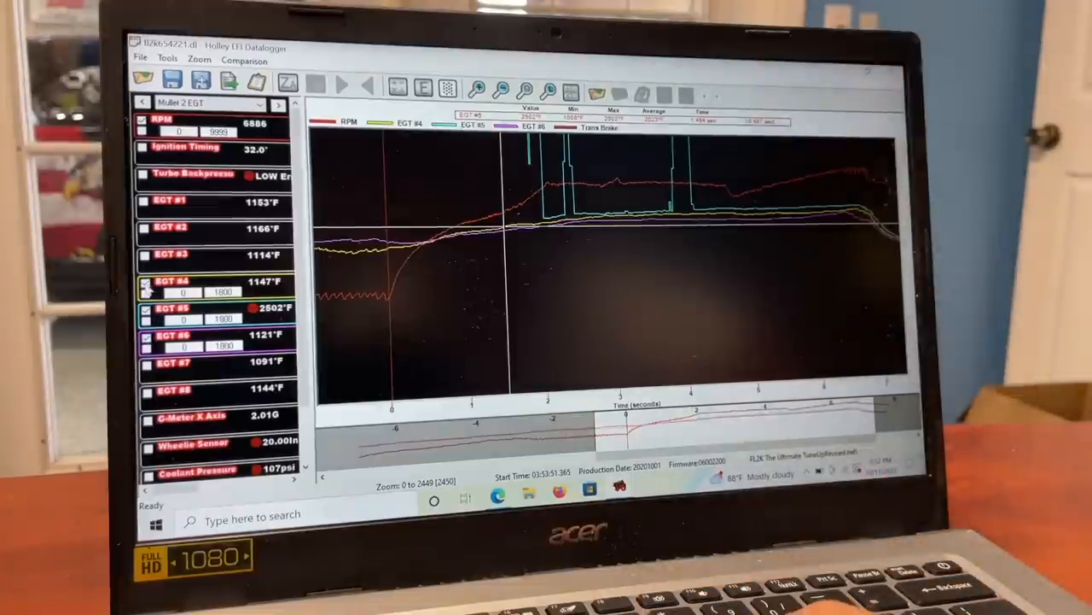
left_click(147, 285)
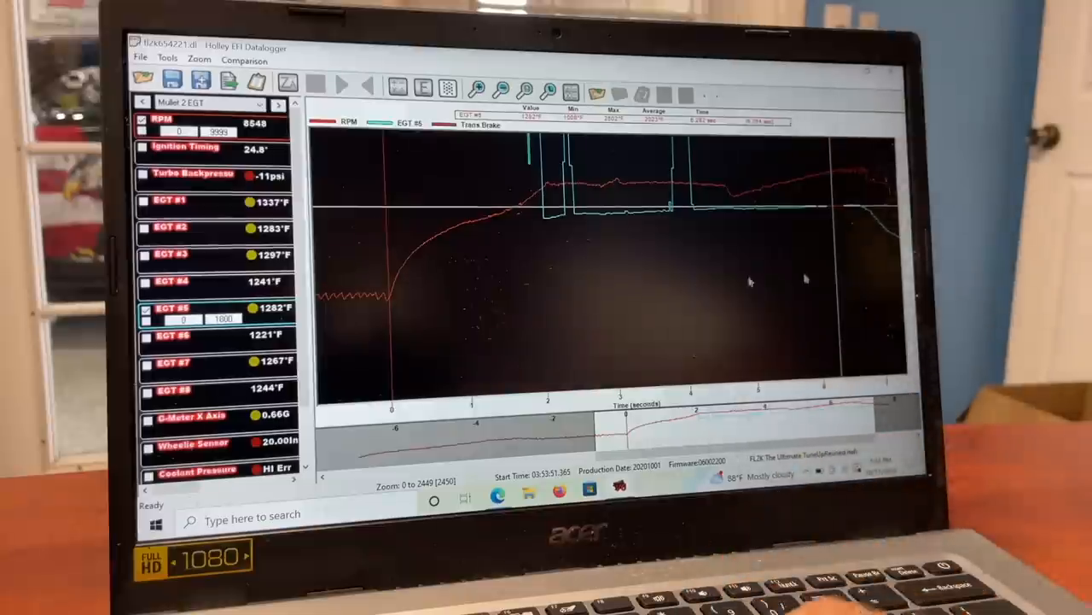
mouse_move(247, 467)
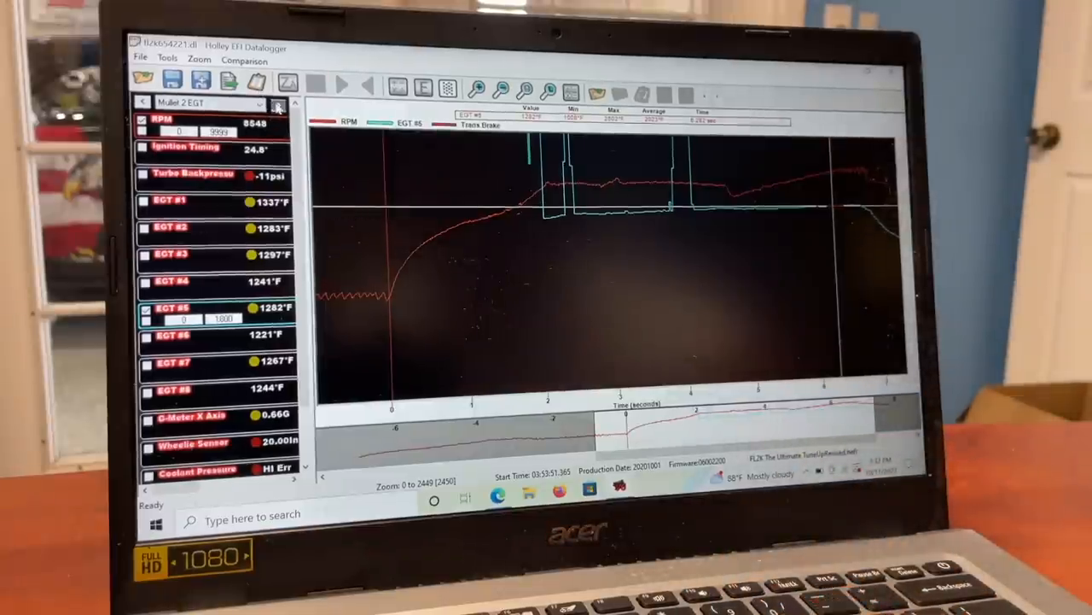
Step: Advance to the next channel group, Muller 3
left_click(262, 102)
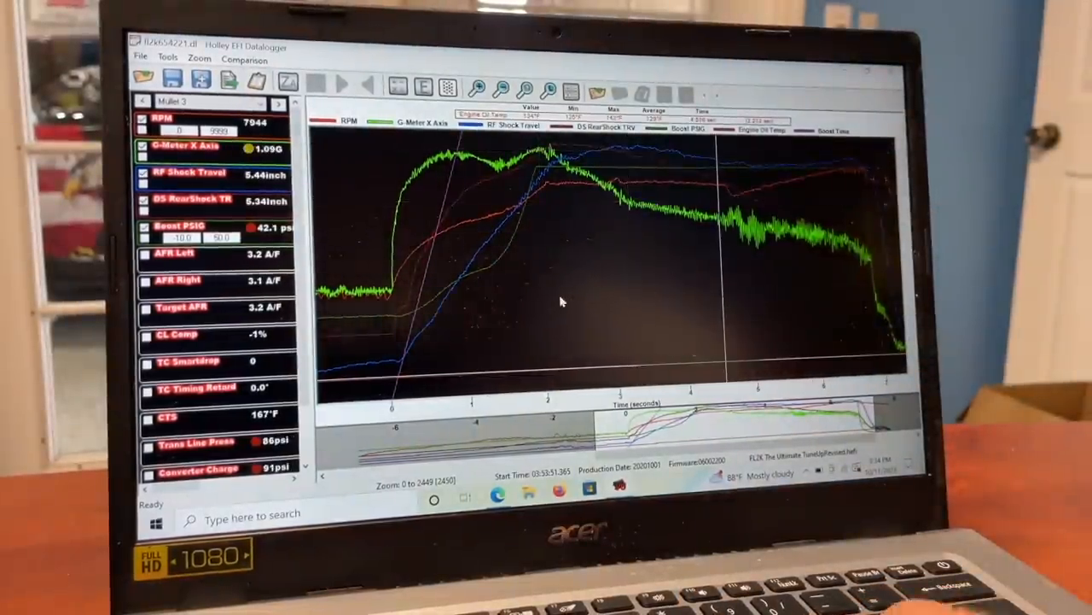
left_click(143, 148)
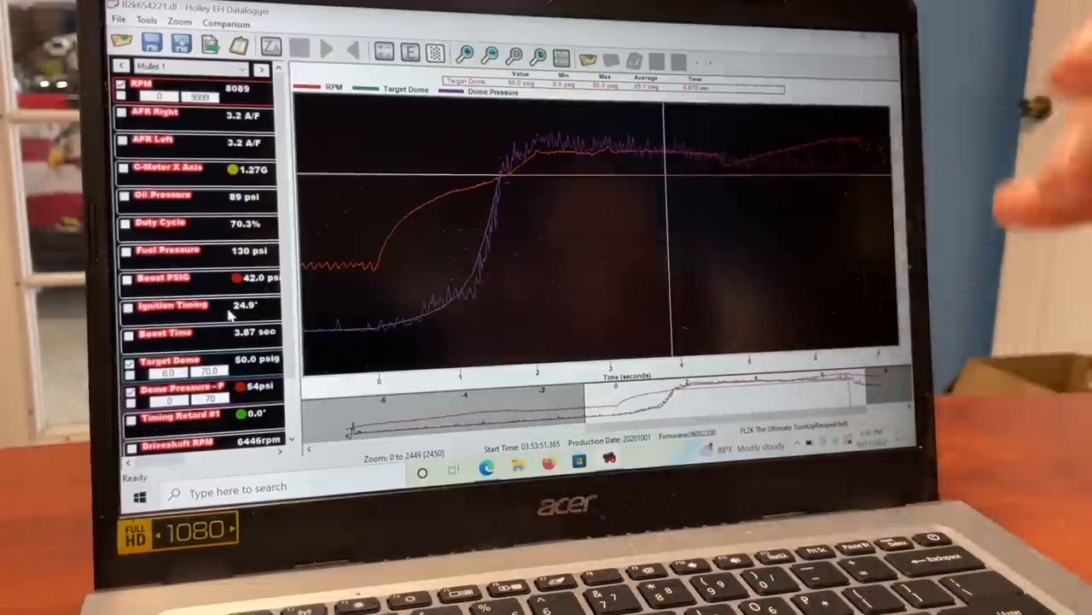
mouse_move(811, 214)
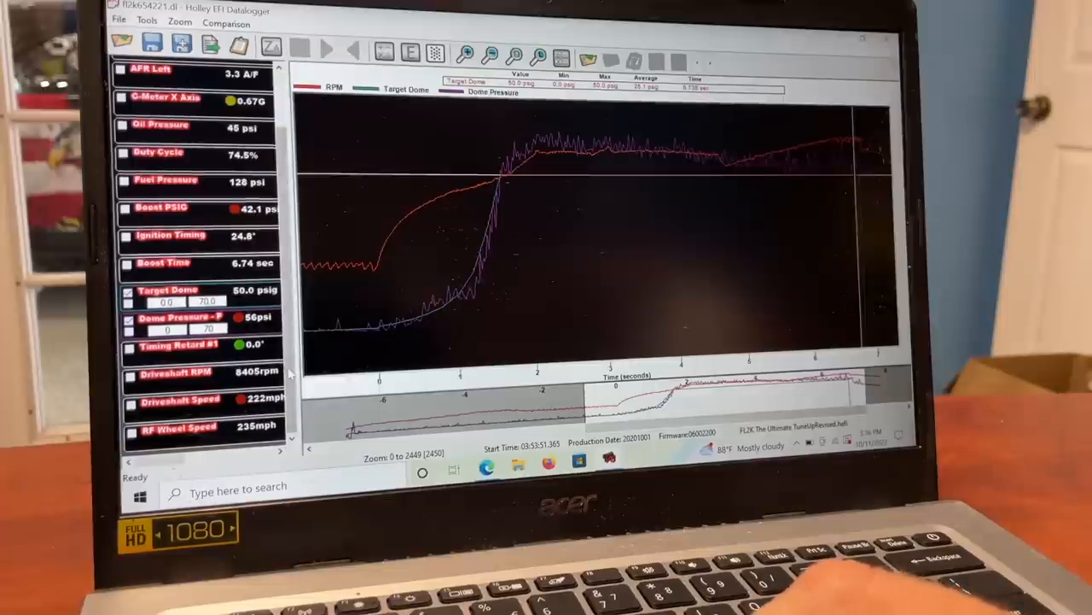
Step: Add the Driveshaft Speed channel as a trace on the Muller 1 graph
left_click(126, 403)
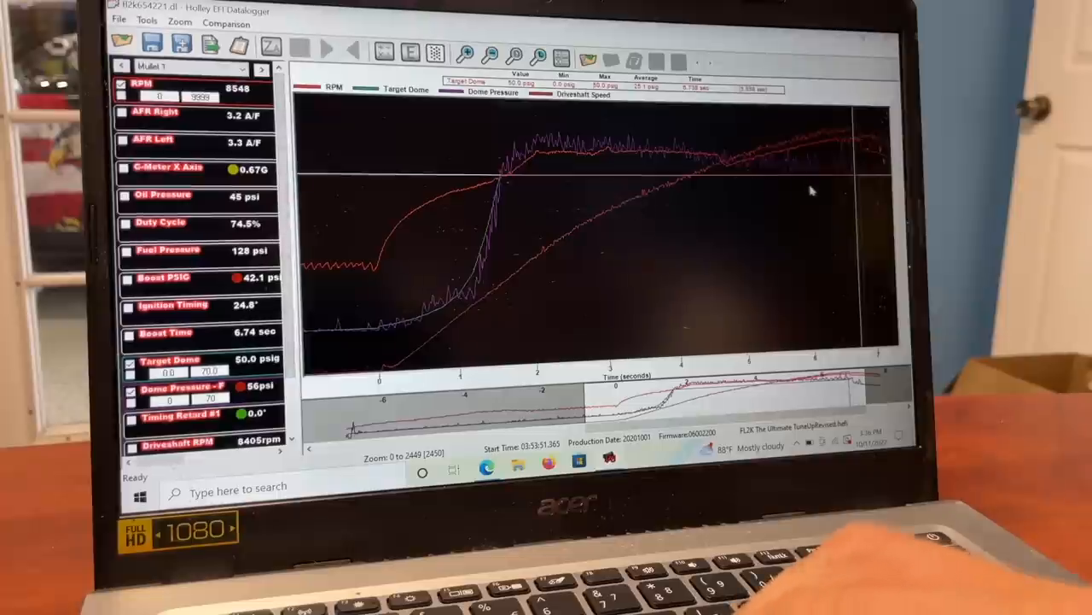
mouse_move(858, 128)
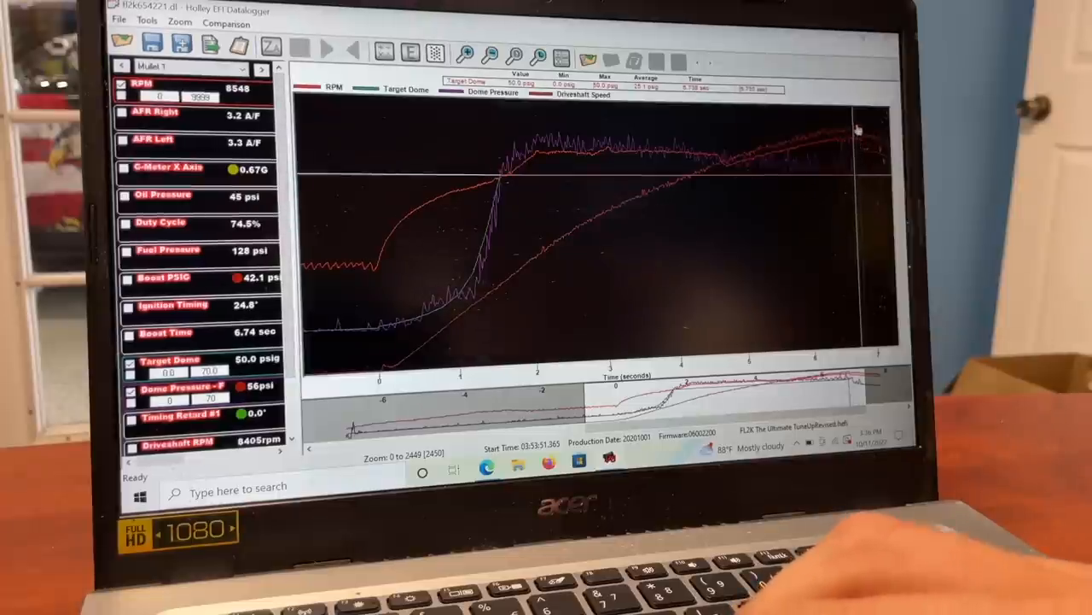